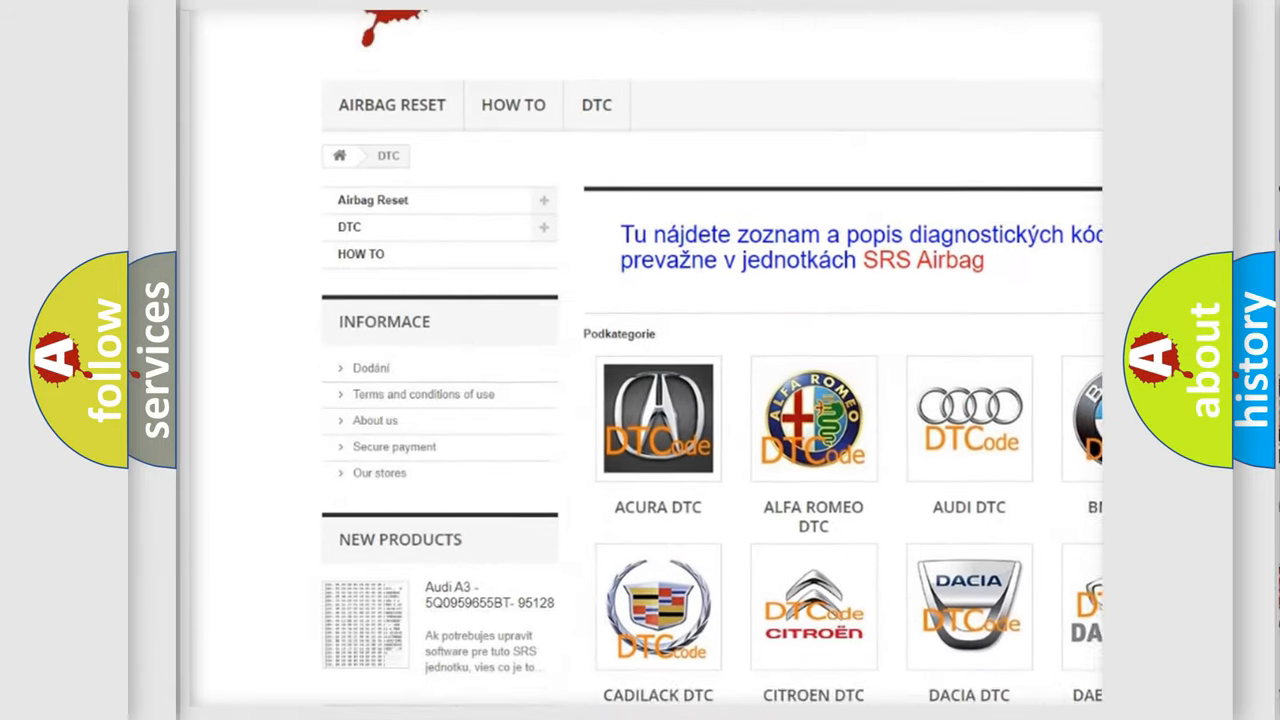
scroll("down", 3)
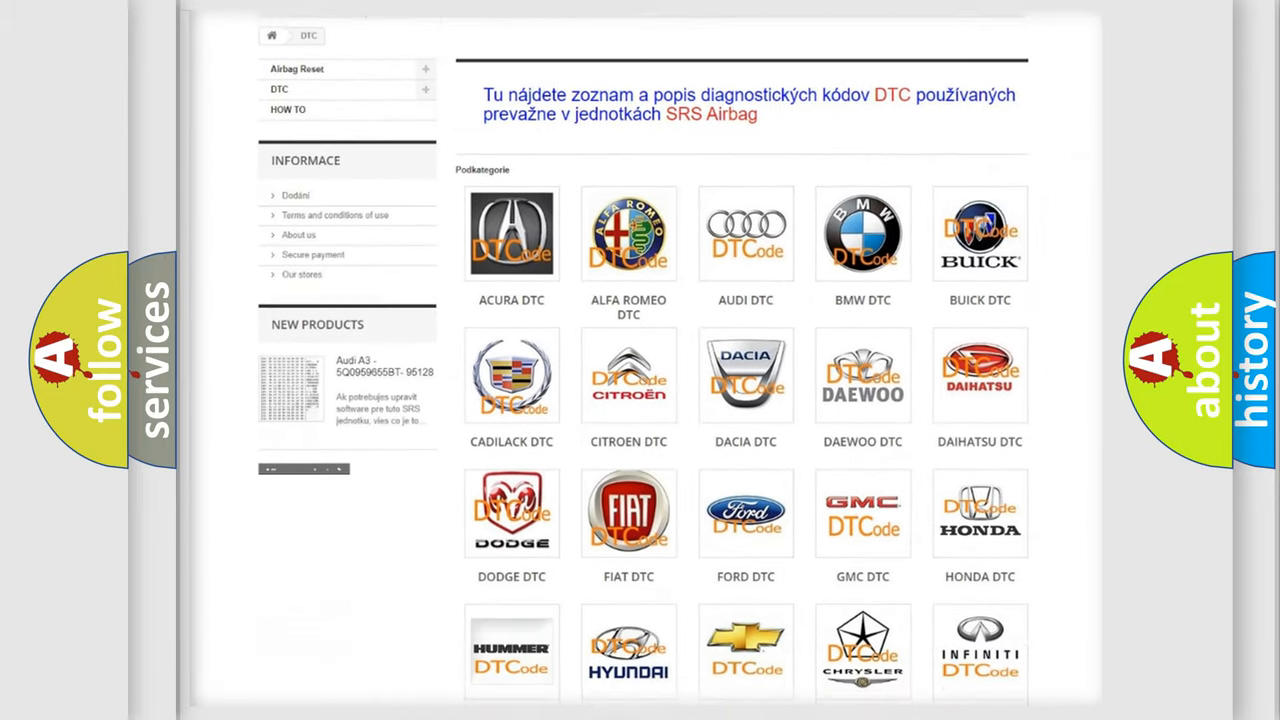
scroll("down", 3)
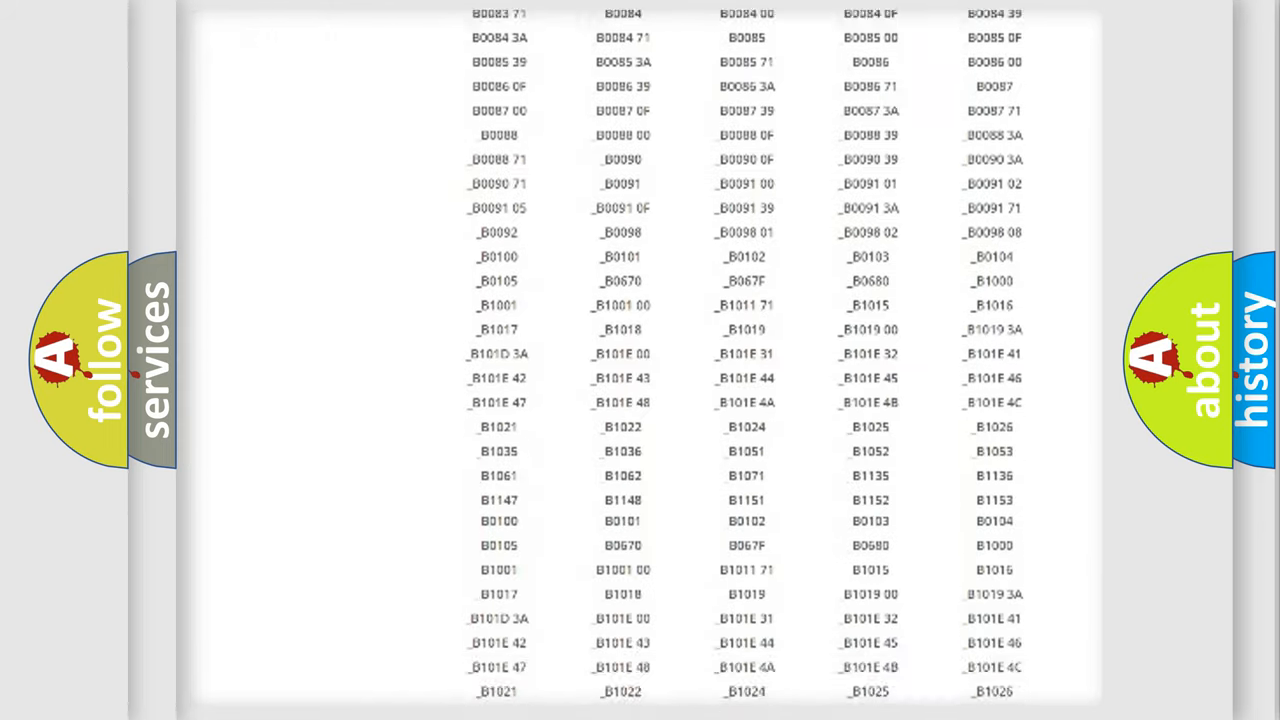
scroll("down", 3)
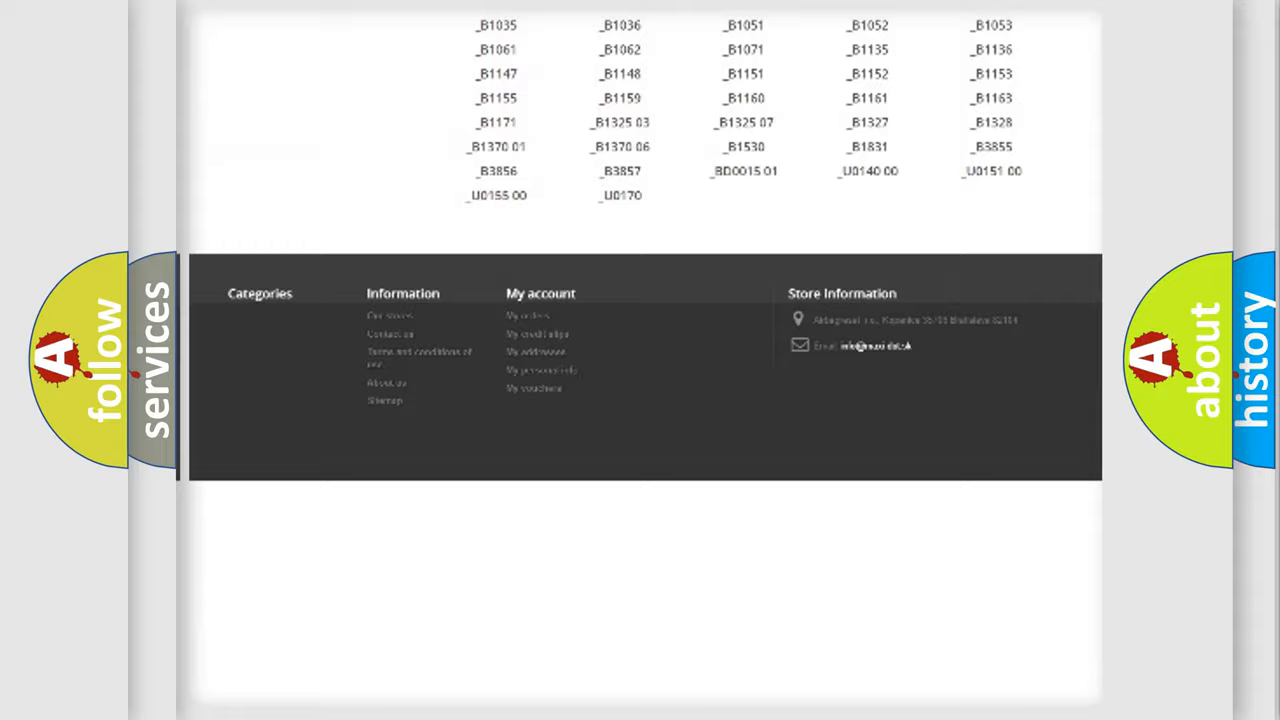